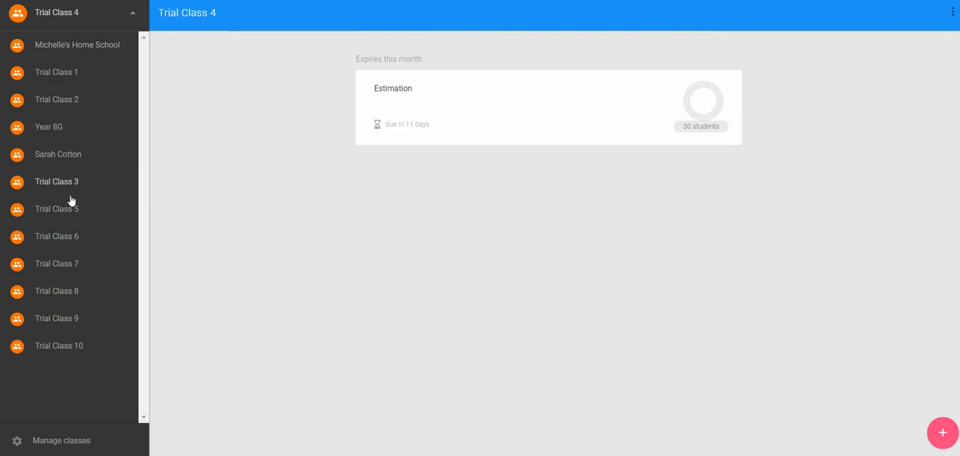
Choose Trial Class 5 from the sidebar class dropdown
{"action": "left_click", "coordinate": [56, 209]}
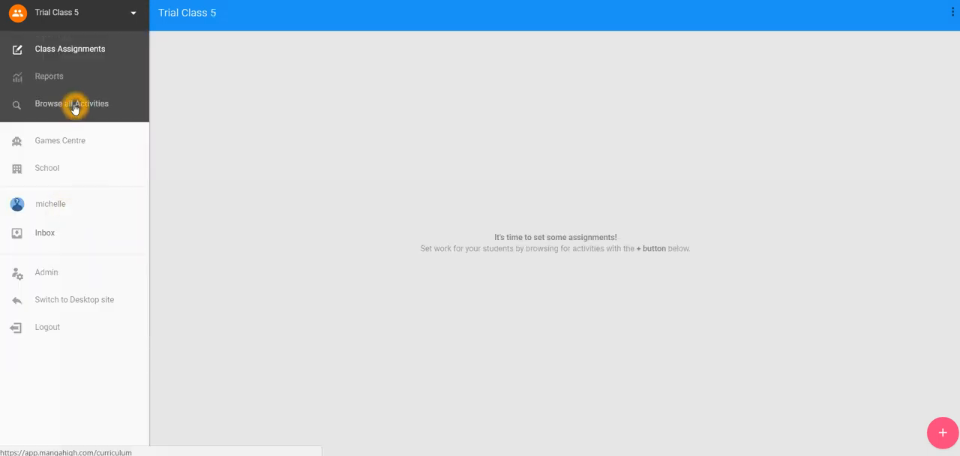
Open all activities and expand Year 6 Number and Algebra to the prime and square numbers topic
{"action": "left_click", "coordinate": [71, 104]}
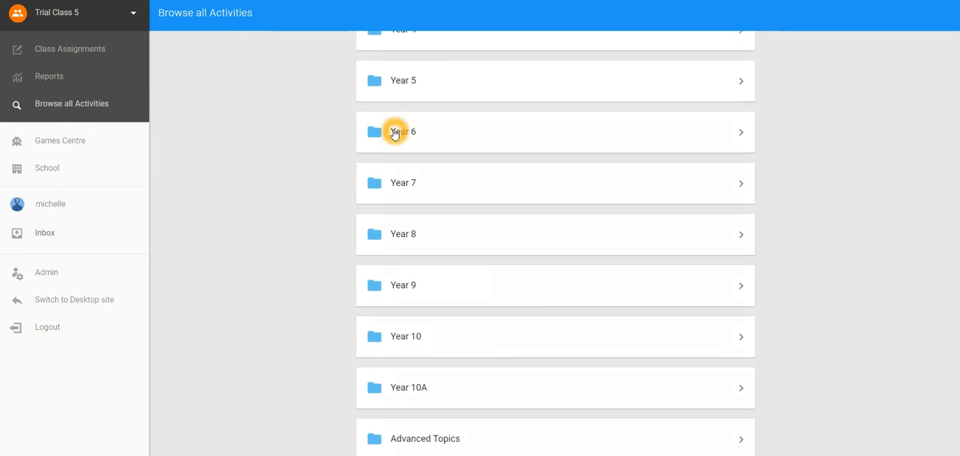
{"action": "left_click", "coordinate": [395, 132]}
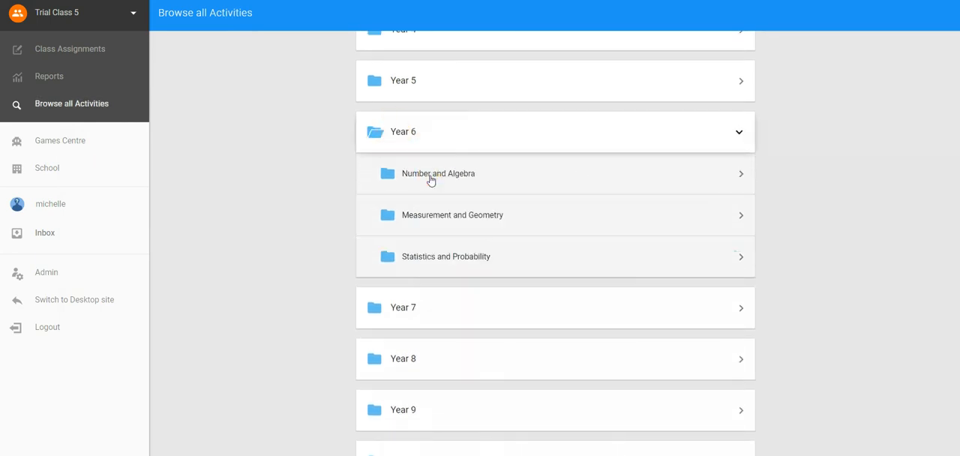
{"action": "left_click", "coordinate": [431, 173]}
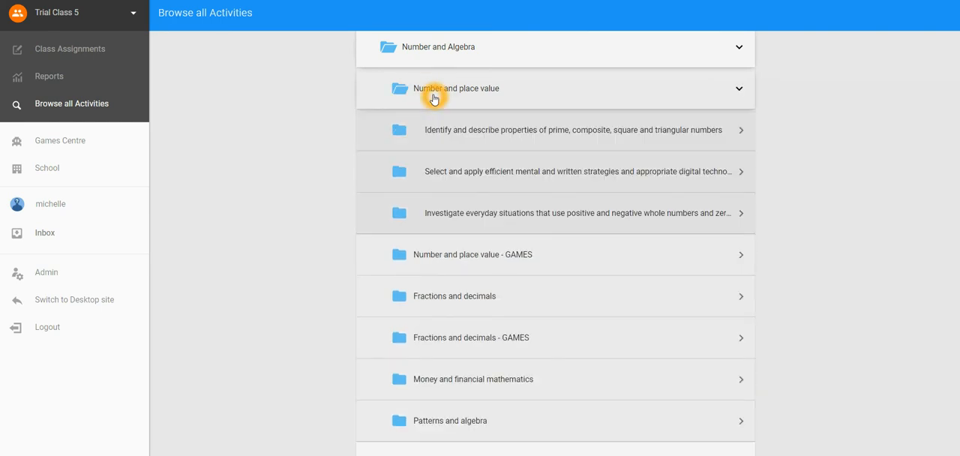
{"action": "left_click", "coordinate": [572, 129]}
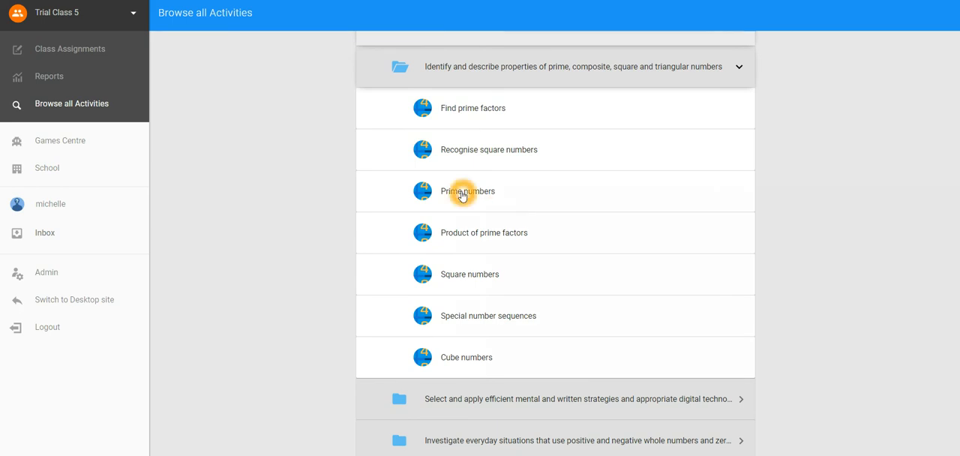
Open Prime numbers and start setting it for the whole class
{"action": "left_click", "coordinate": [464, 193]}
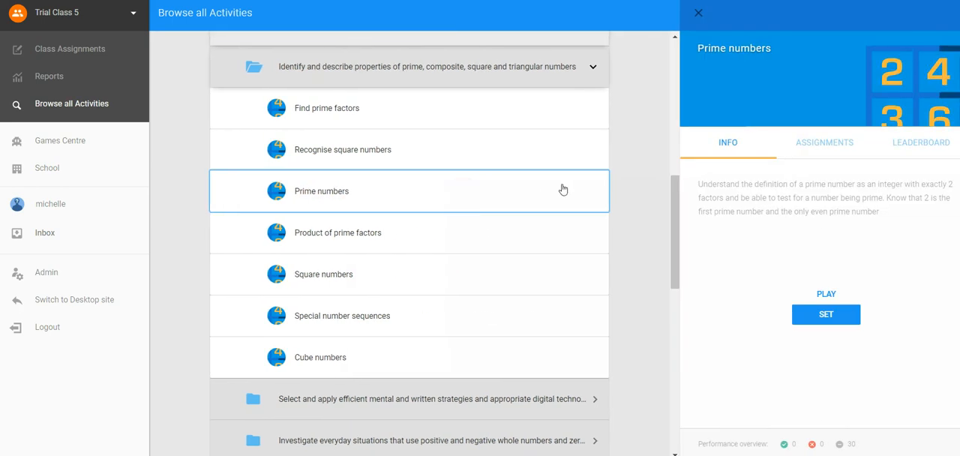
{"action": "left_click", "coordinate": [826, 314]}
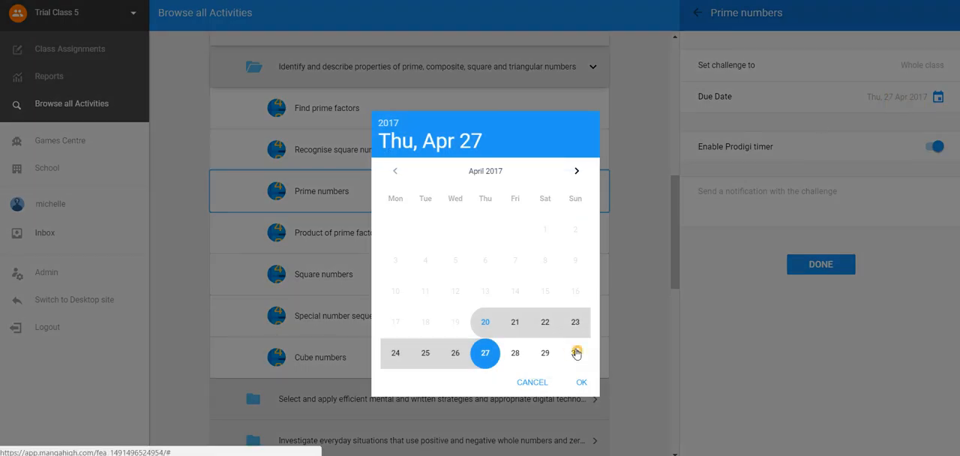
Pick Sunday 30 April 2017 as the due date
{"action": "left_click", "coordinate": [575, 353]}
{"action": "type", "text": "Homework only"}
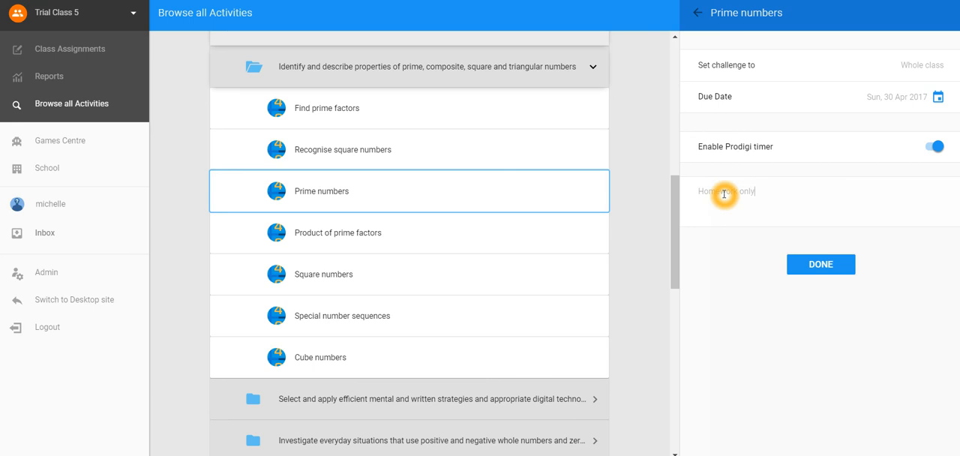
Save the Prime numbers assignment with DONE
{"action": "left_click", "coordinate": [821, 263]}
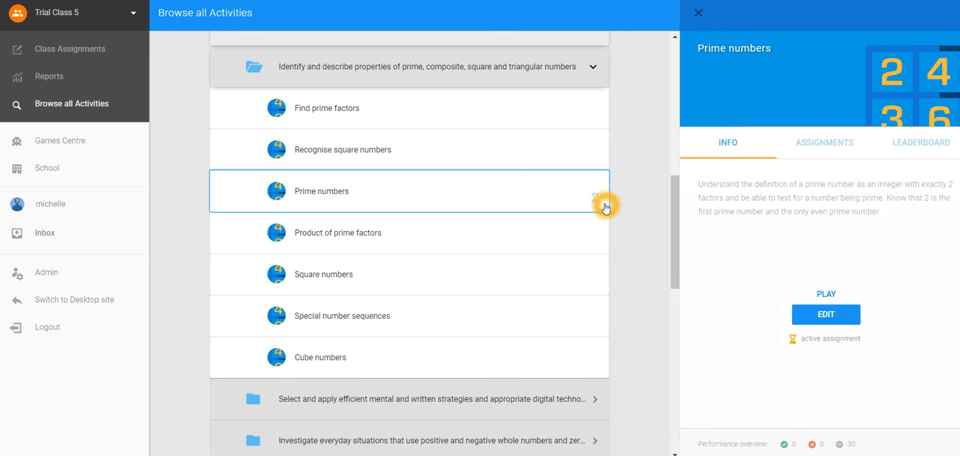
{"action": "mouse_move", "coordinate": [614, 203]}
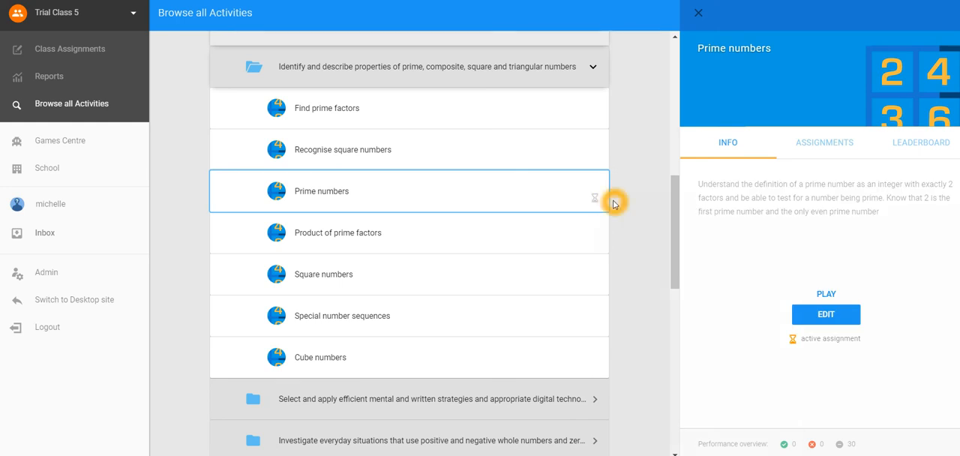